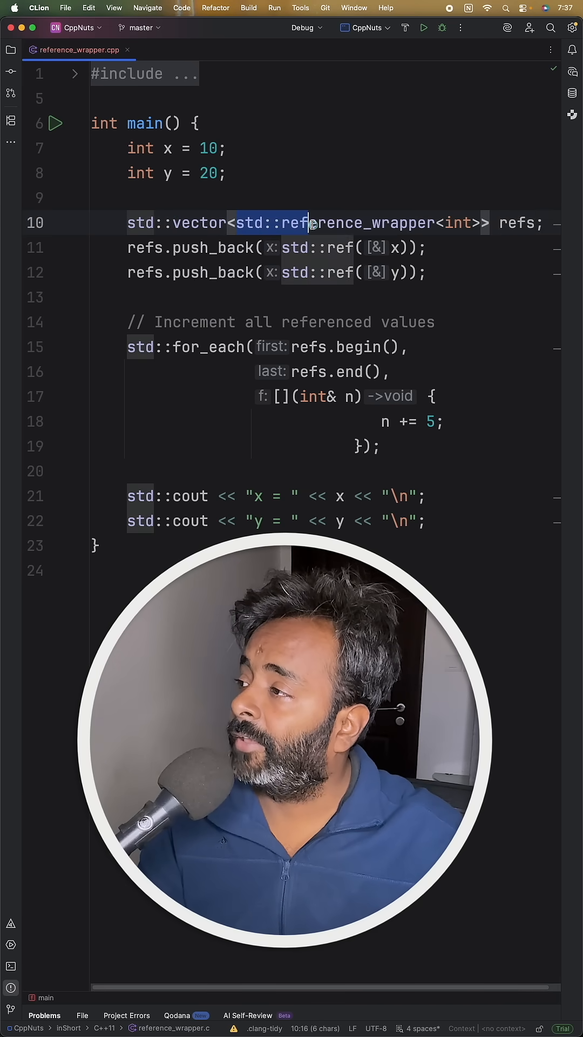
Highlight the reference_wrapper type and point out the x and y variable declarations
double_click(333, 222)
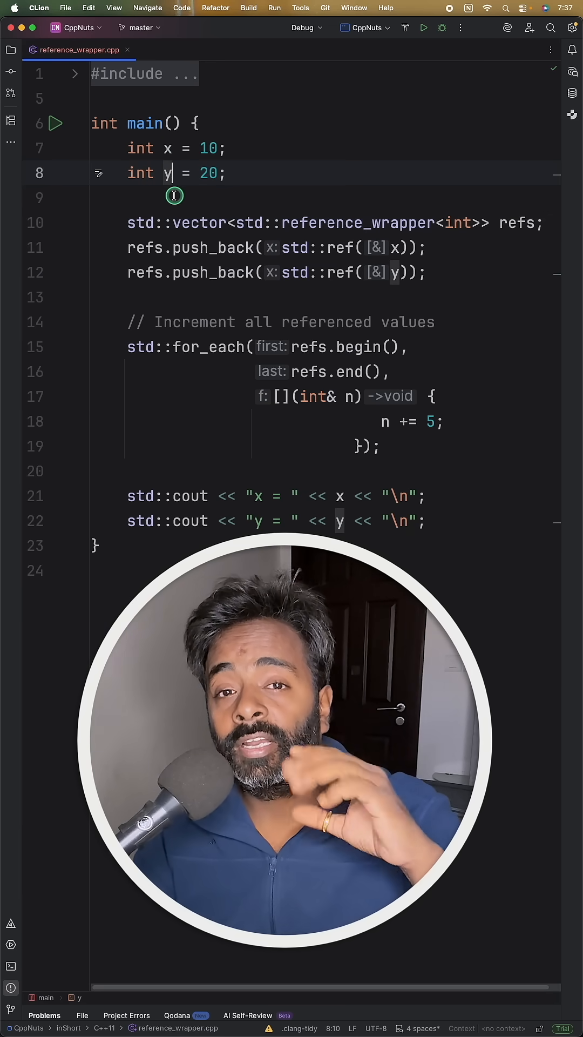
left_click(173, 148)
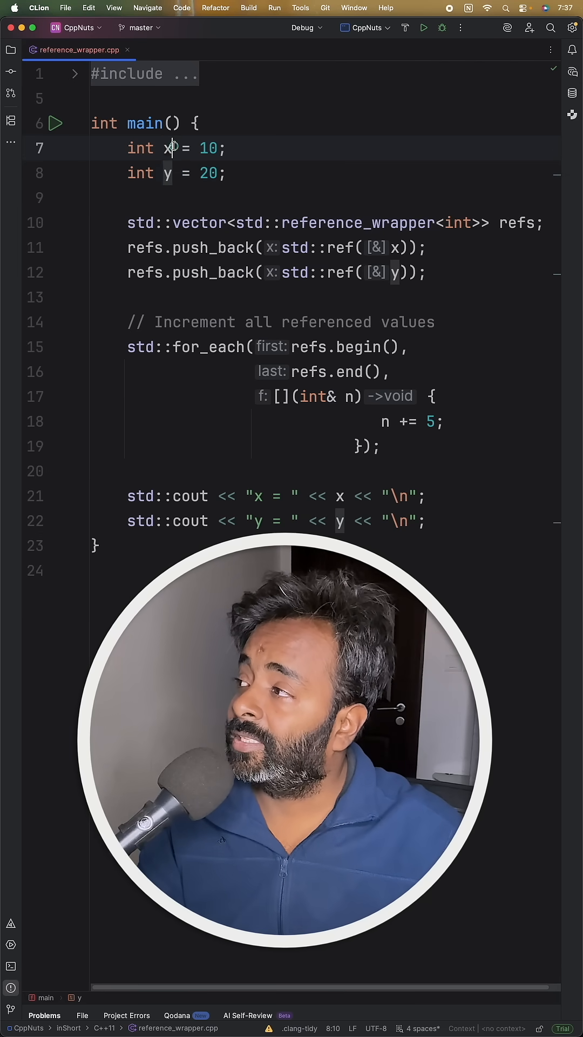
left_click(175, 172)
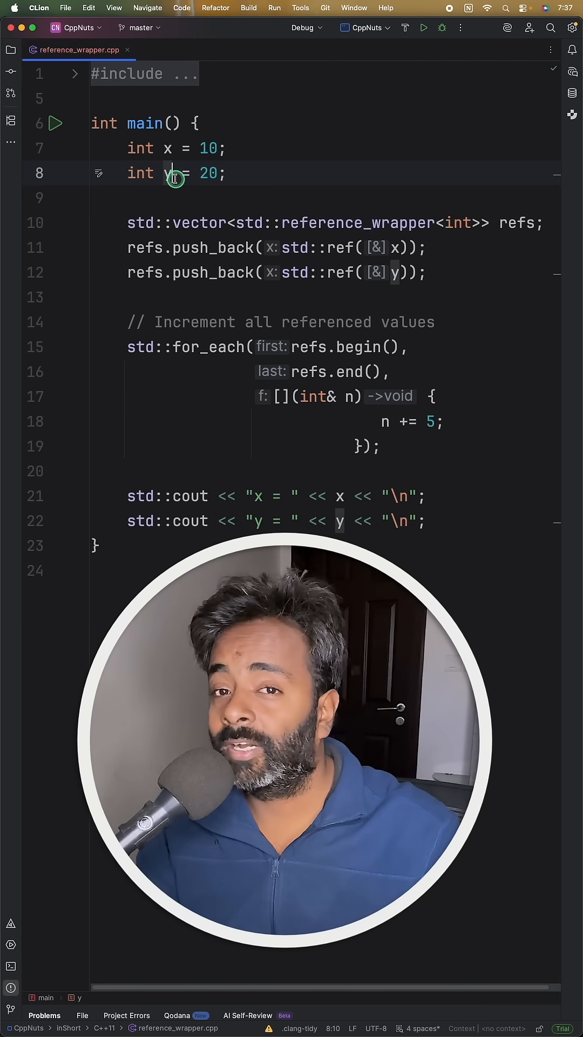
double_click(357, 223)
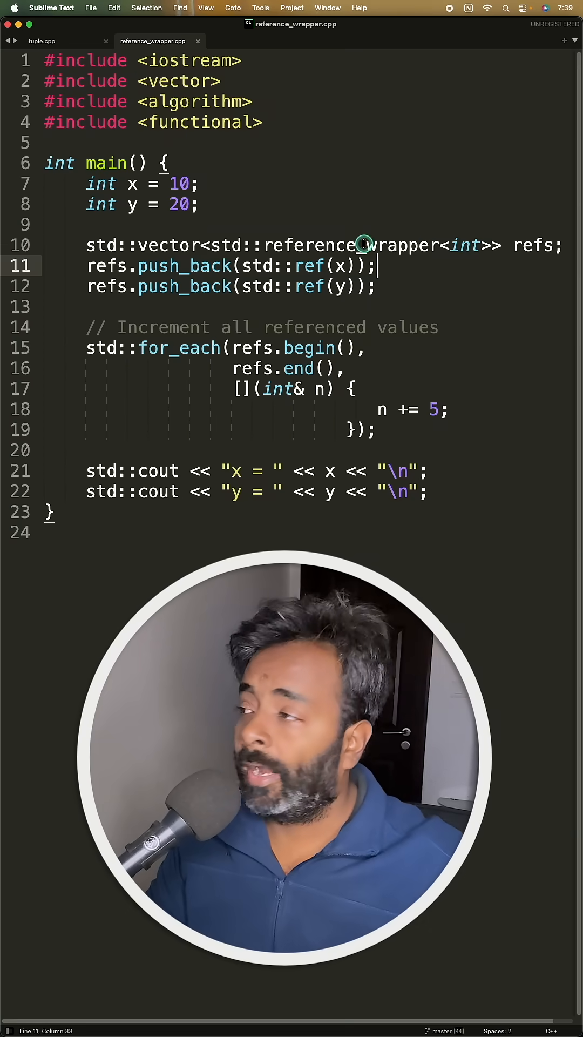
Highlight reference_wrapper in the vector declaration and x passed to std::ref in the increment loop
double_click(350, 245)
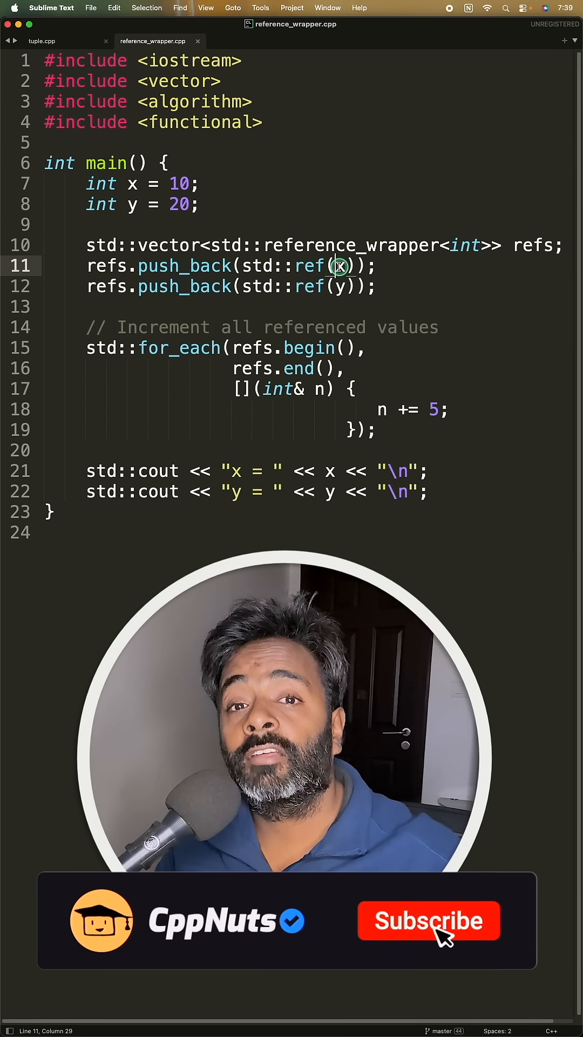
double_click(178, 348)
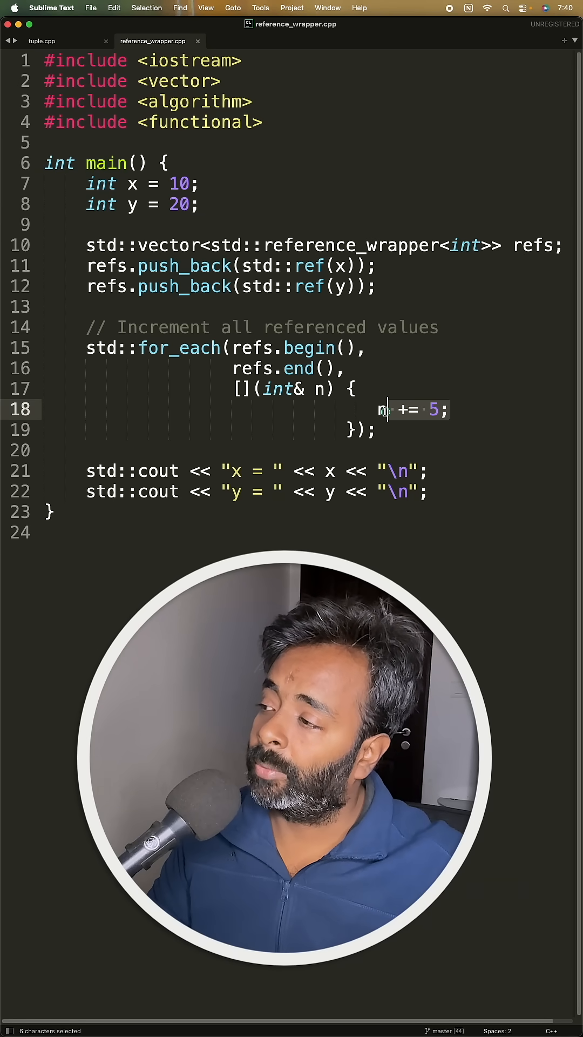
left_click(463, 410)
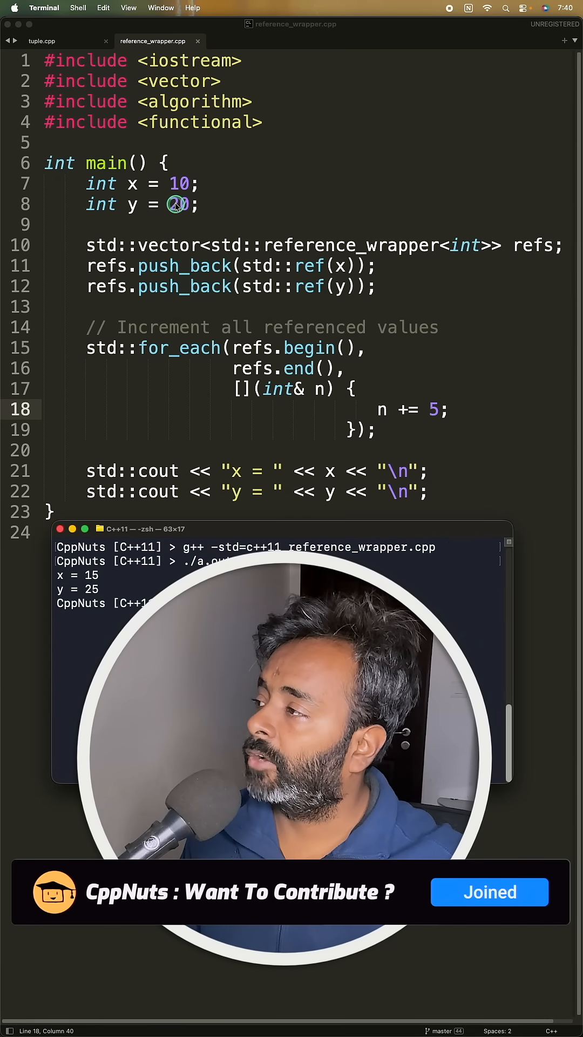
mouse_move(211, 246)
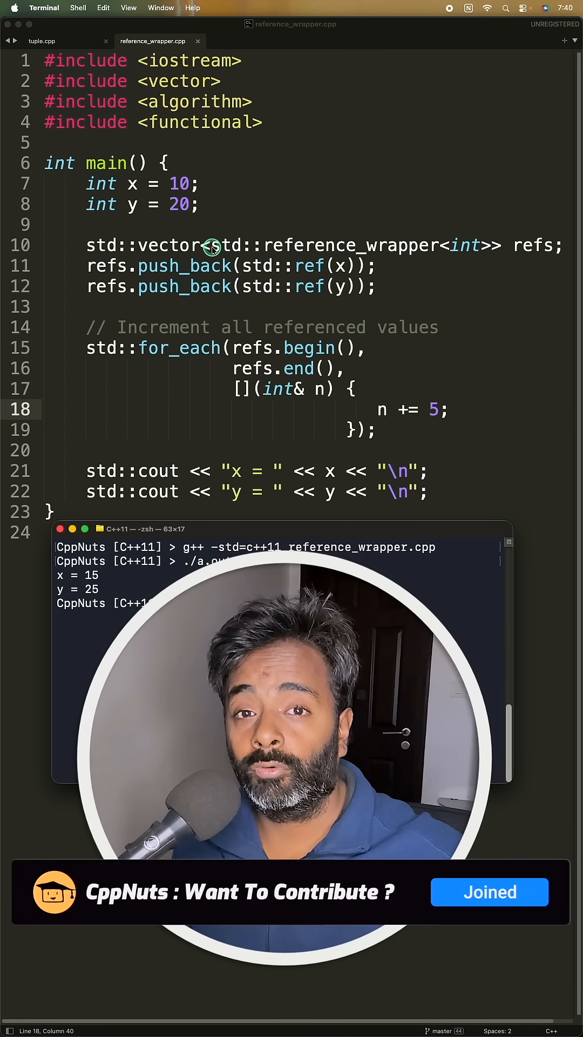
Return focus to the reference_wrapper.cpp source after the run prints x = 15 and y = 25
left_click(389, 265)
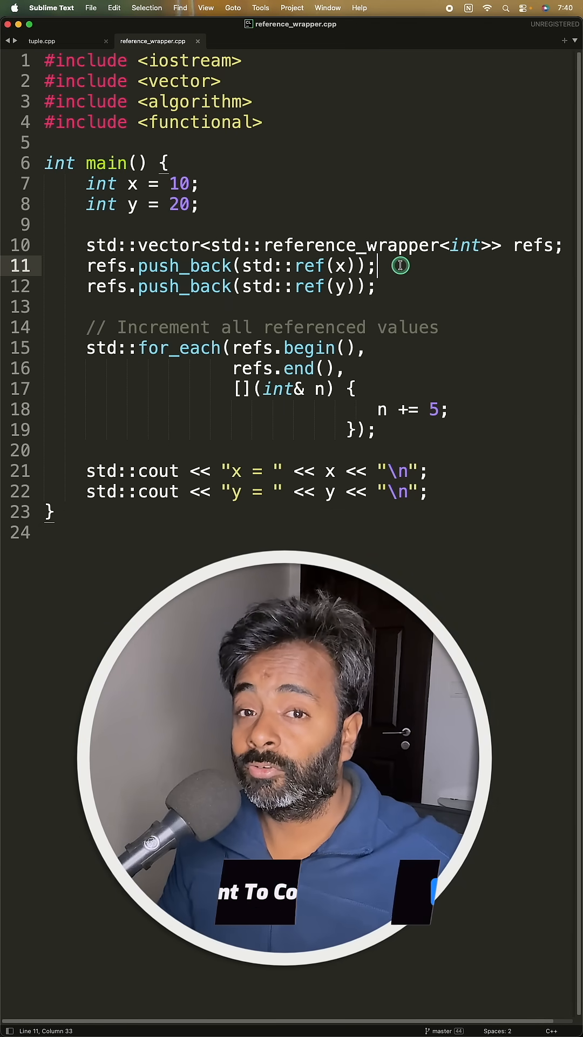